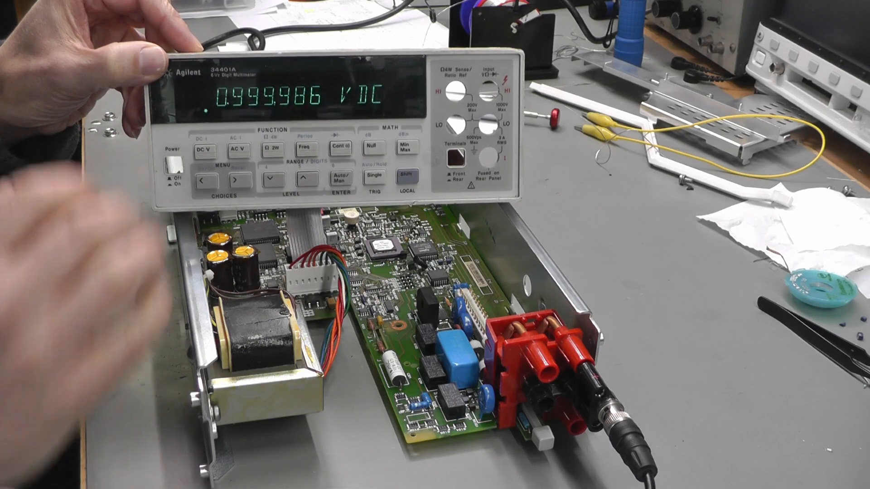
{"action": "left_click", "coordinate": [238, 150]}
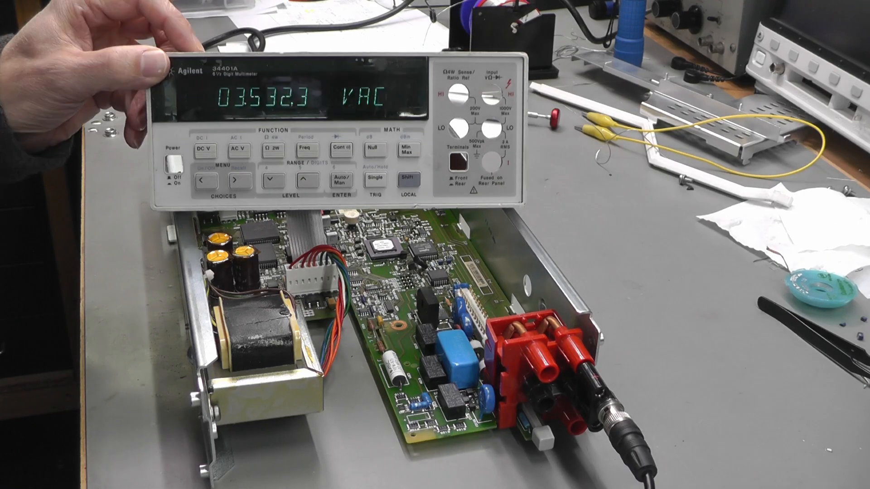